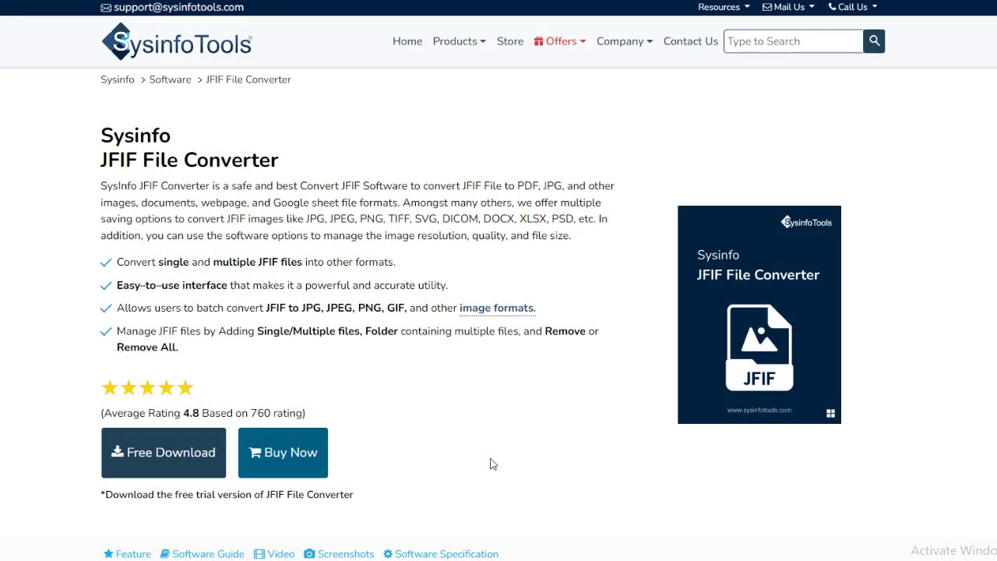
Download the JFIF File Converter free trial from the SysinfoTools product page.
left_click(163, 452)
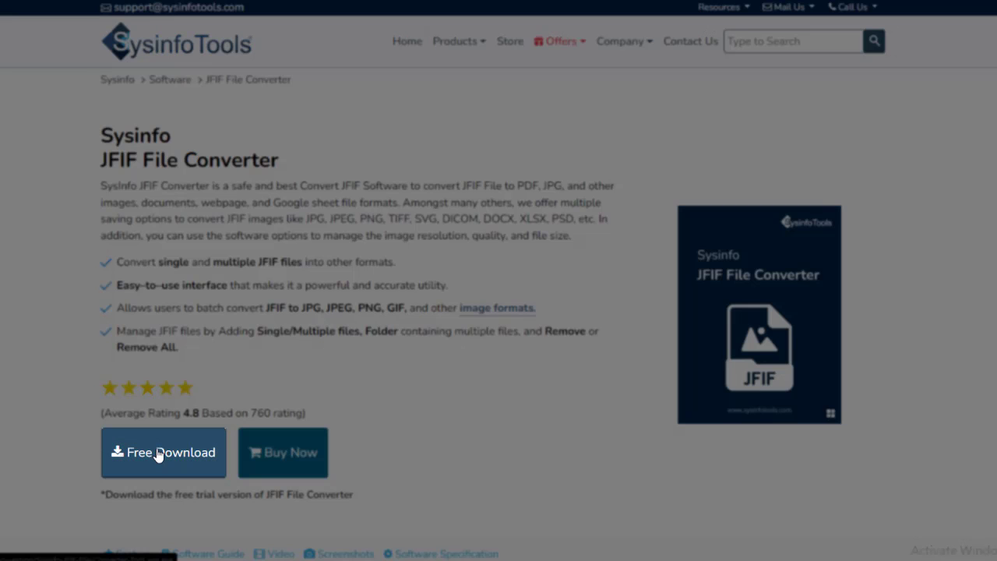
left_click(162, 452)
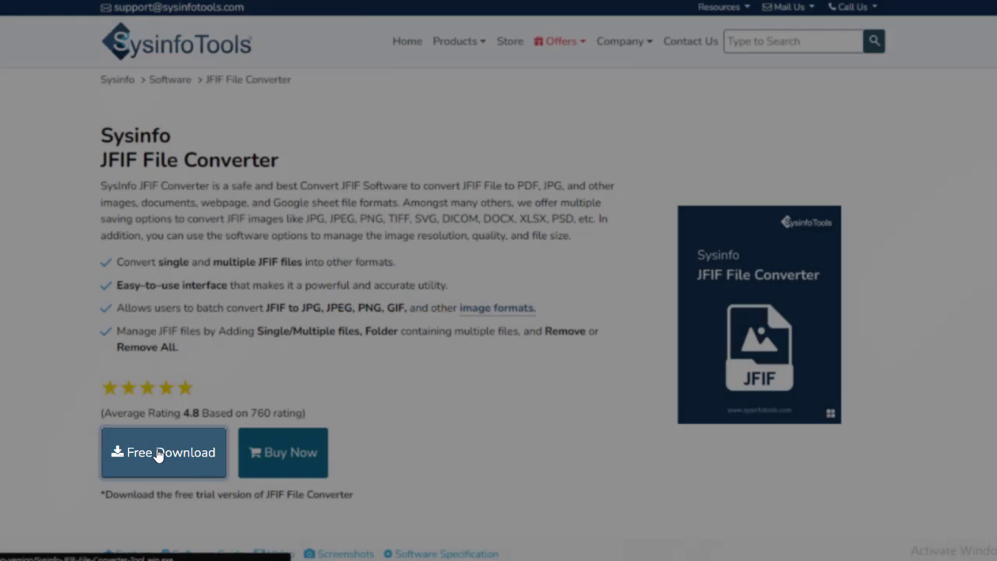
left_click(163, 452)
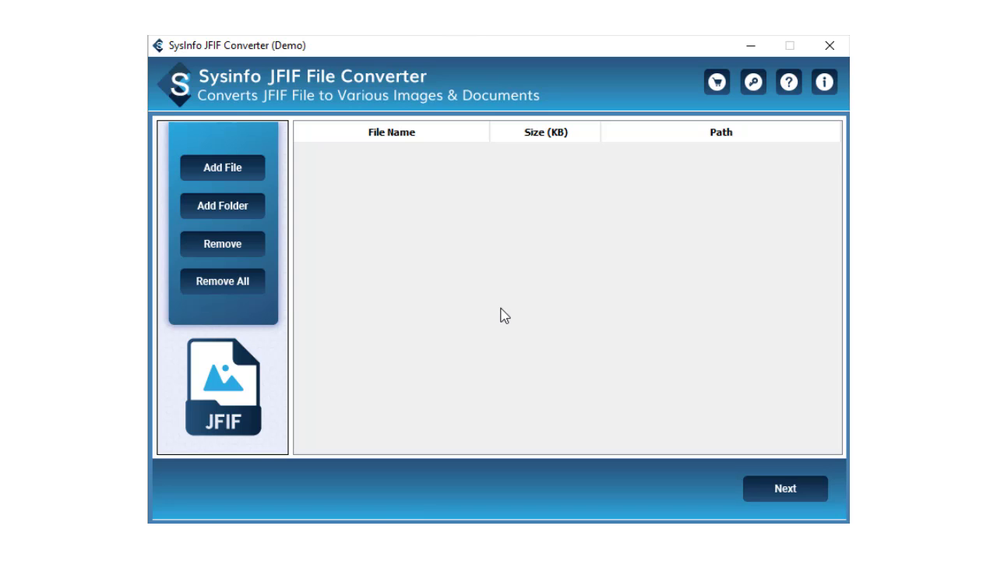
mouse_move(439, 302)
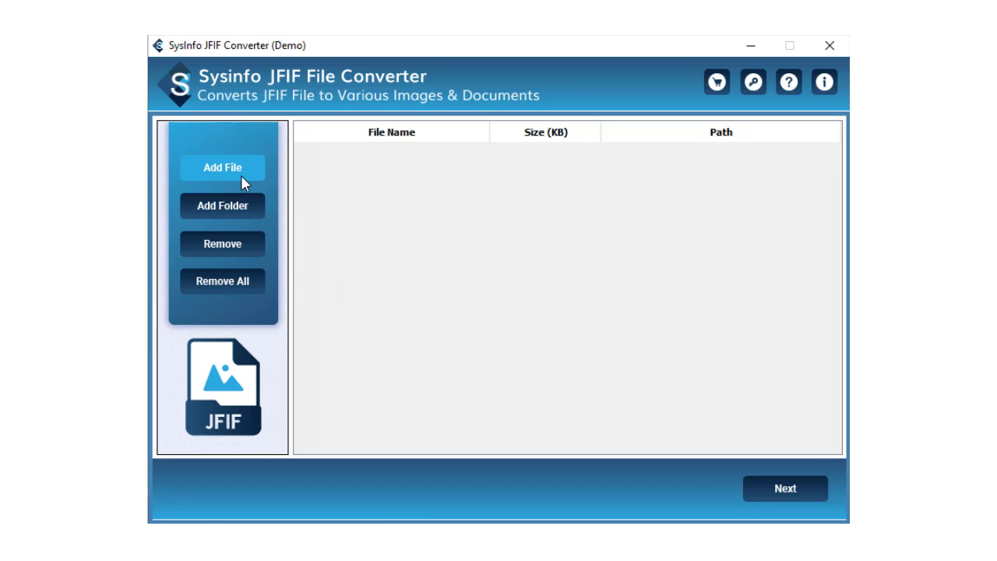
Add 'image 2.jfif' from the demo-files folder to the converter's file list.
left_click(222, 167)
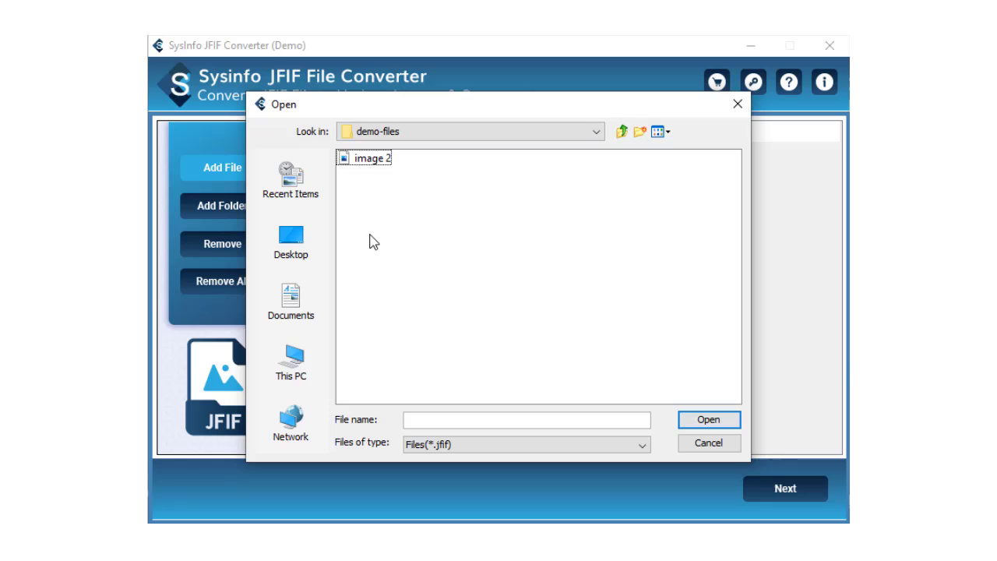
left_click(367, 158)
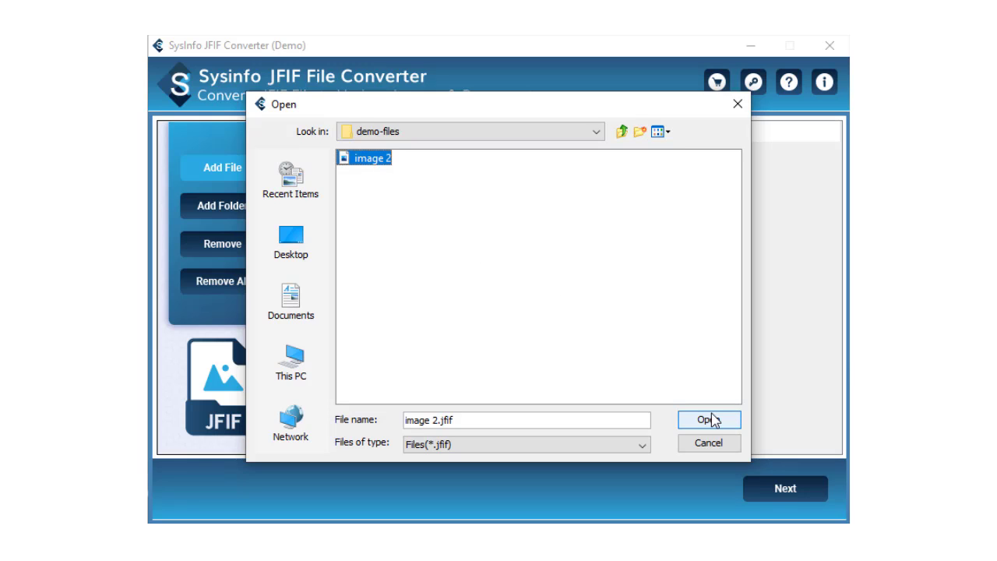
left_click(707, 420)
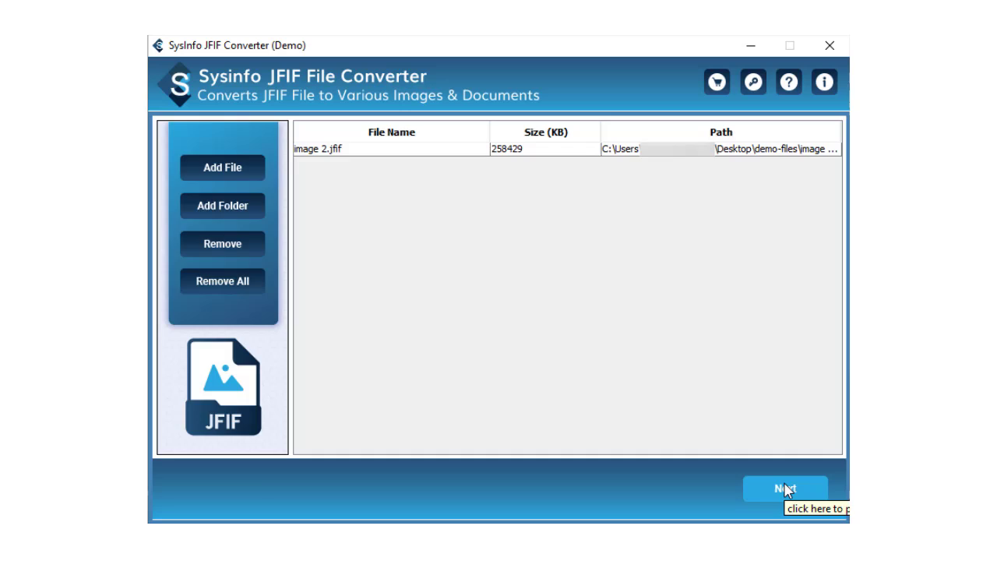
Advance to output settings and choose PDF in the Save File As list.
left_click(786, 488)
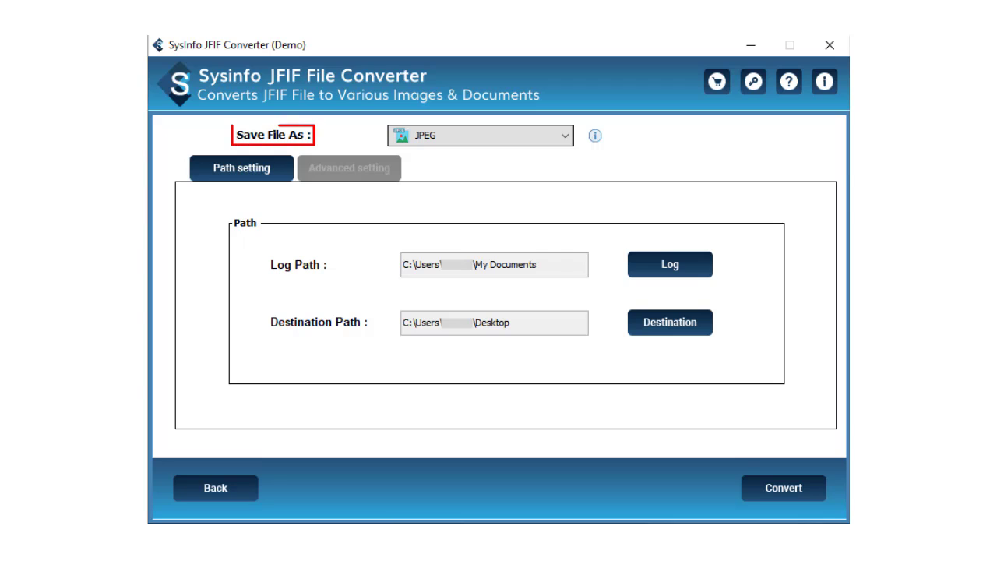
left_click(481, 135)
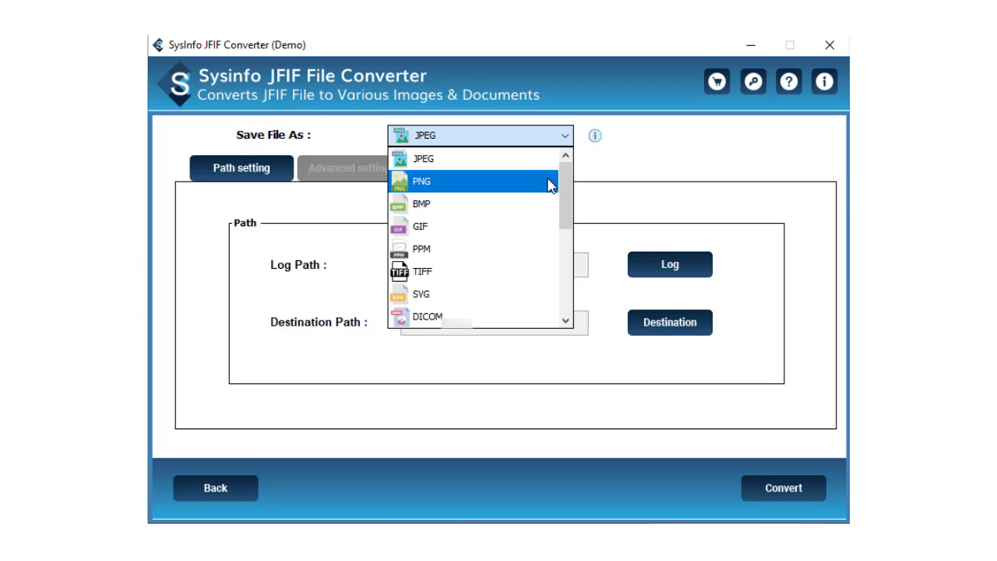
scroll("down", 3)
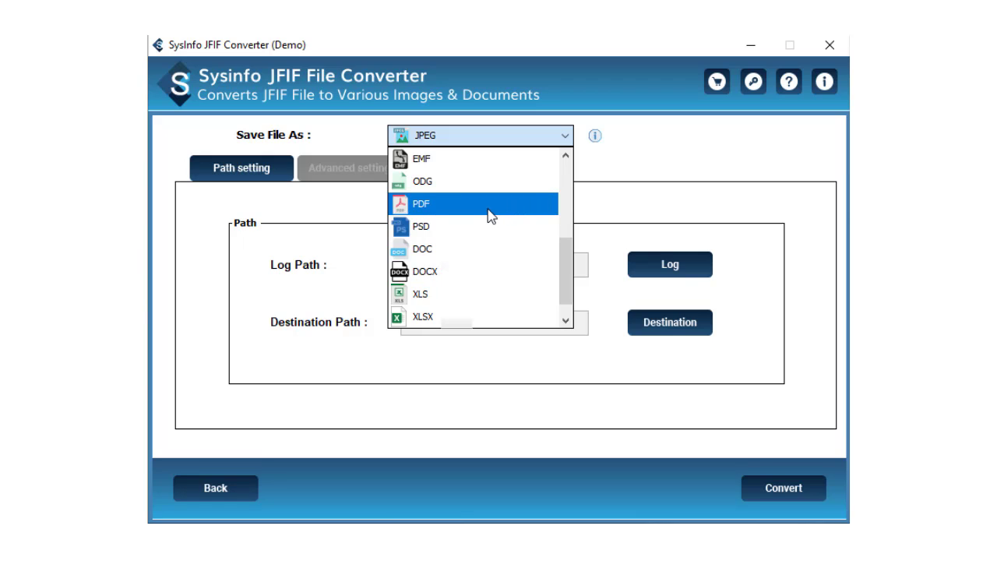
left_click(421, 204)
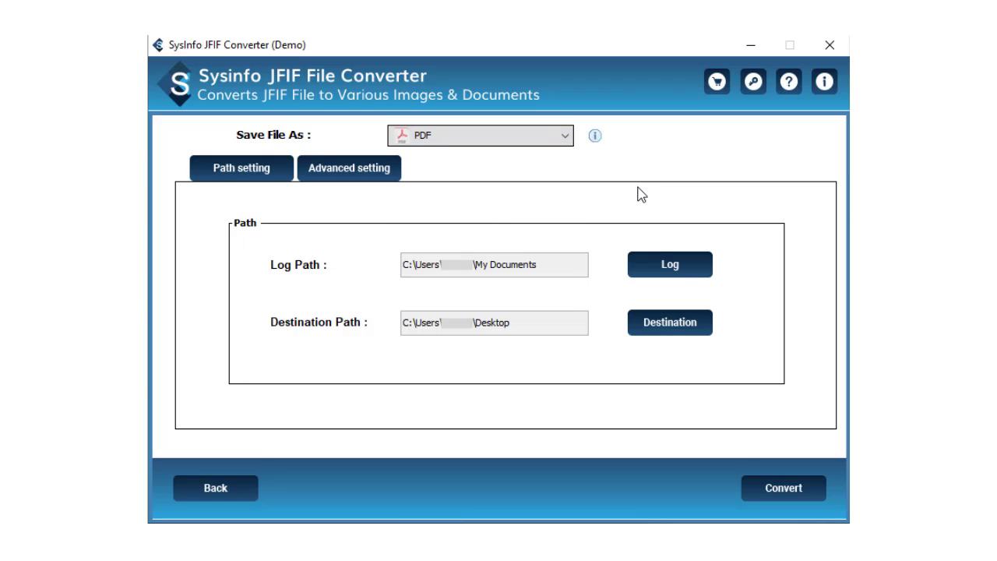
mouse_move(652, 194)
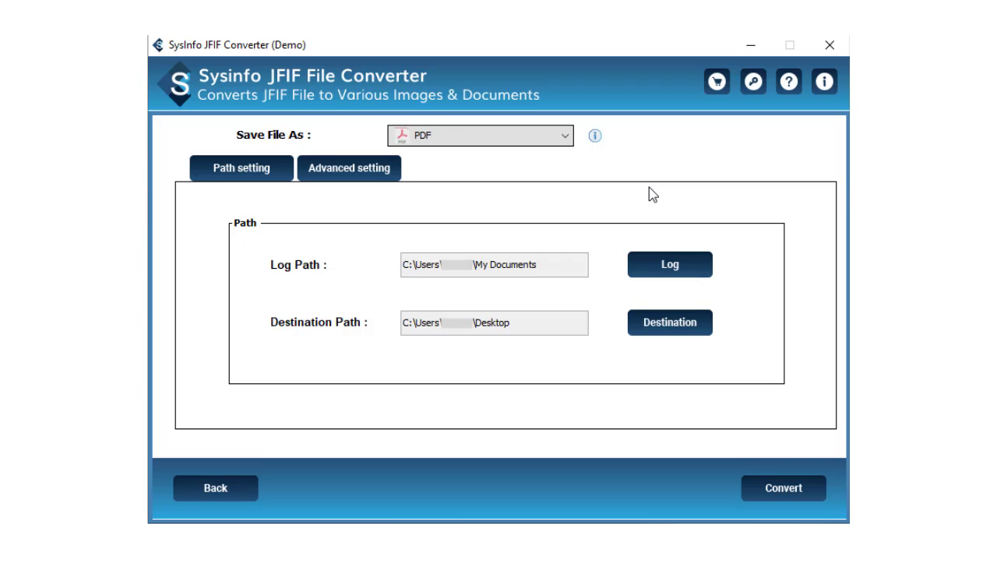
Review the Advanced setting PDF options, then start the conversion to PDF.
left_click(349, 169)
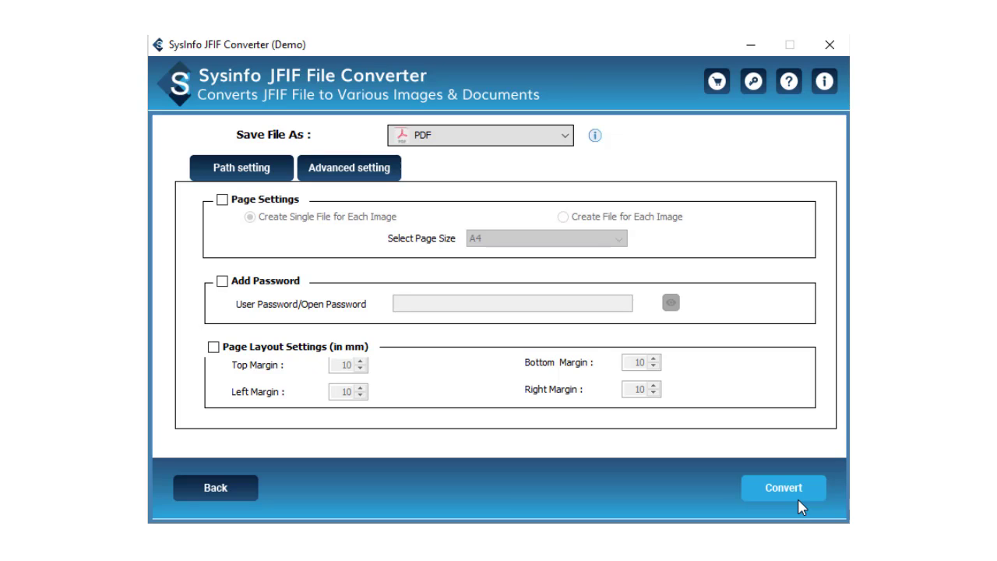
left_click(783, 488)
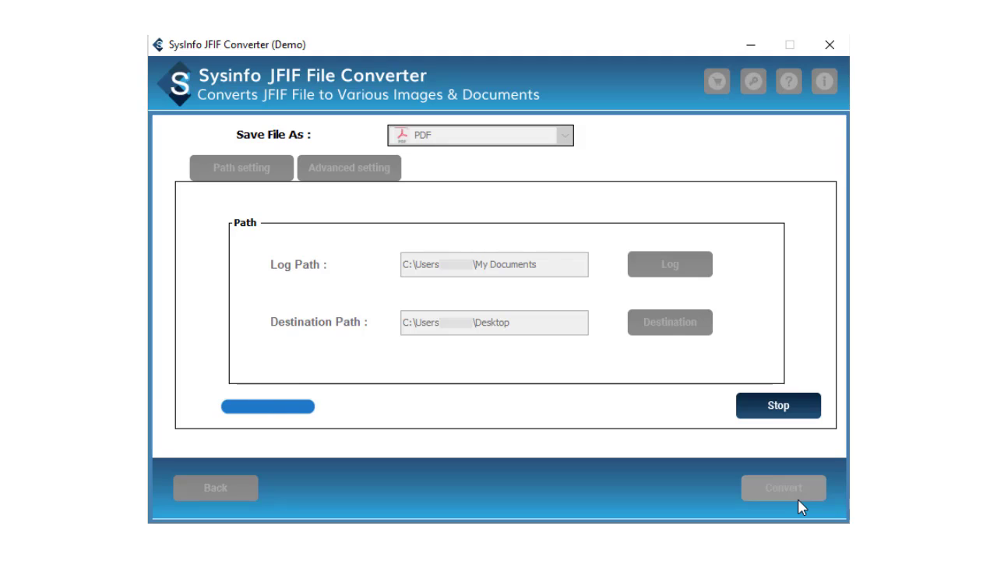